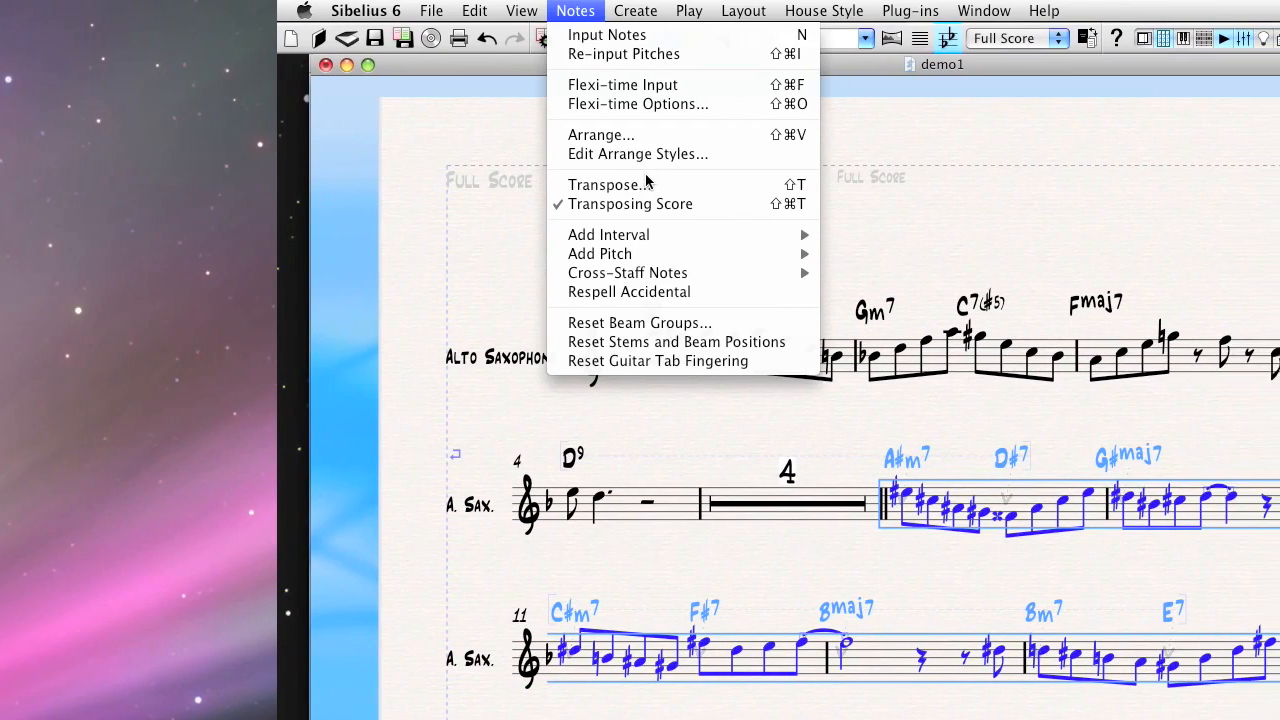
Review the transpose settings and look over the marked passage before changing instruments
left_click(604, 184)
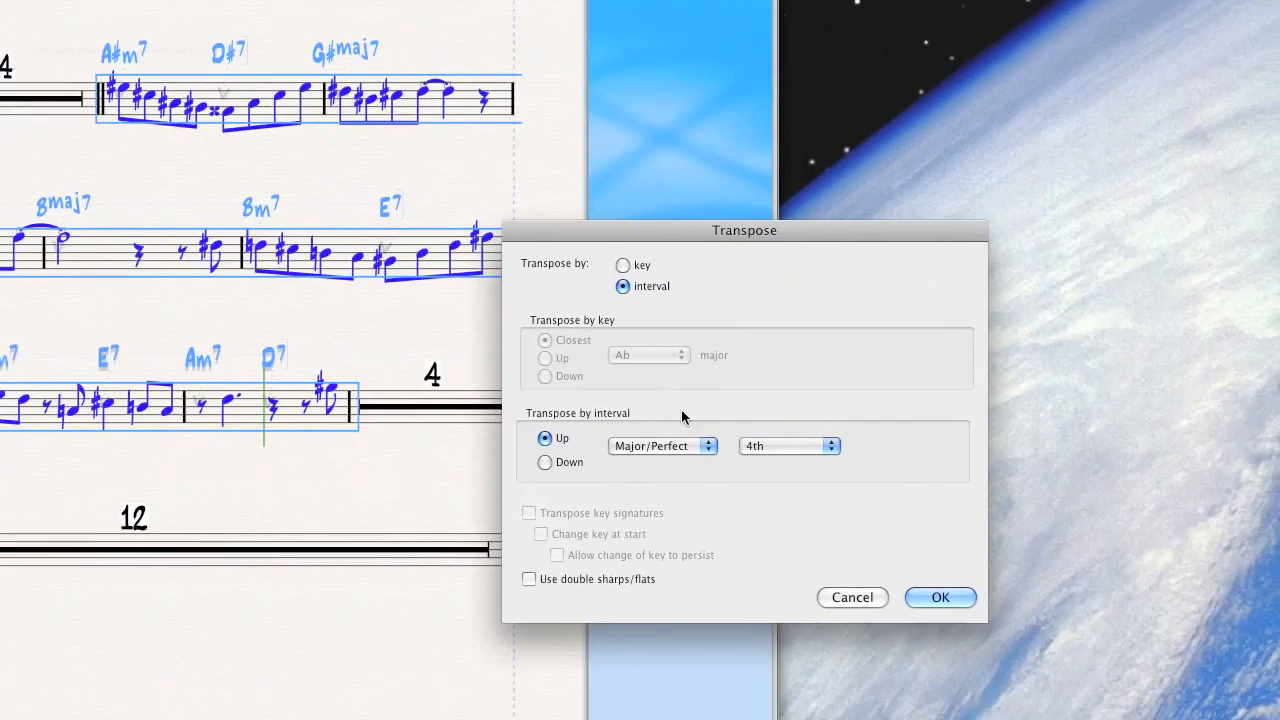
left_click_drag(744, 230, 484, 76)
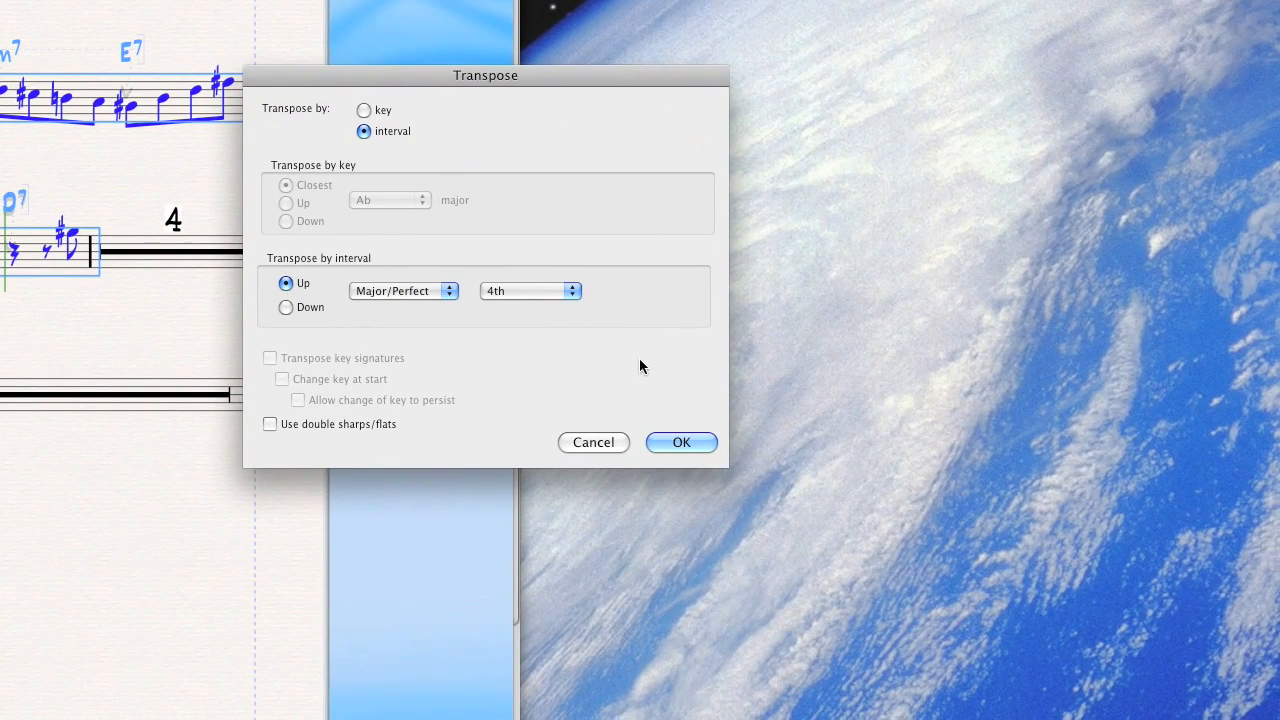
left_click(680, 442)
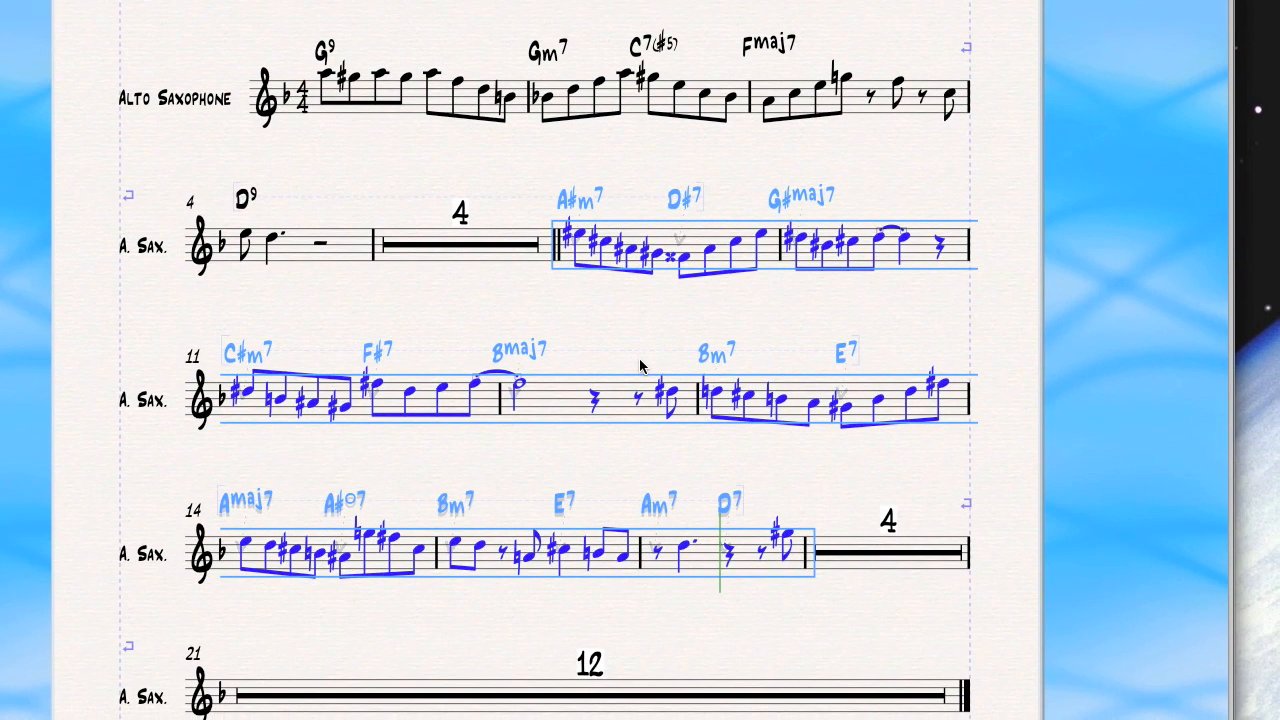
scroll("down", 3)
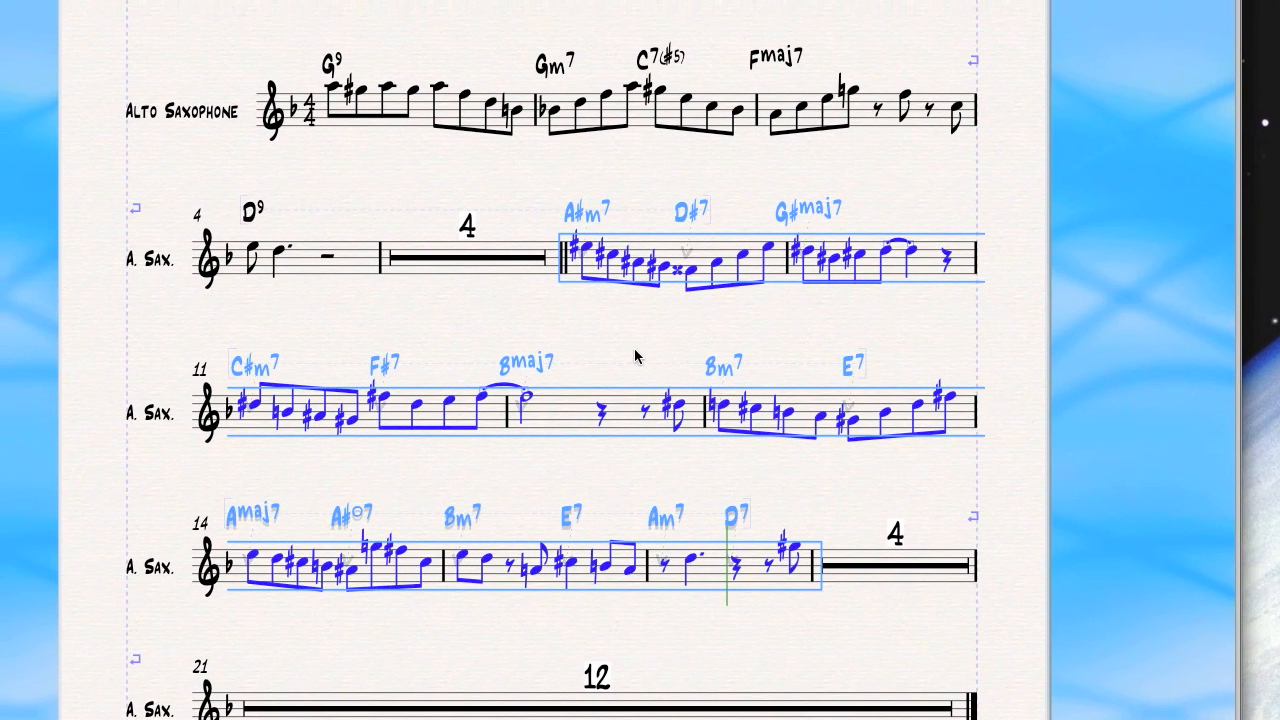
scroll("up", 3)
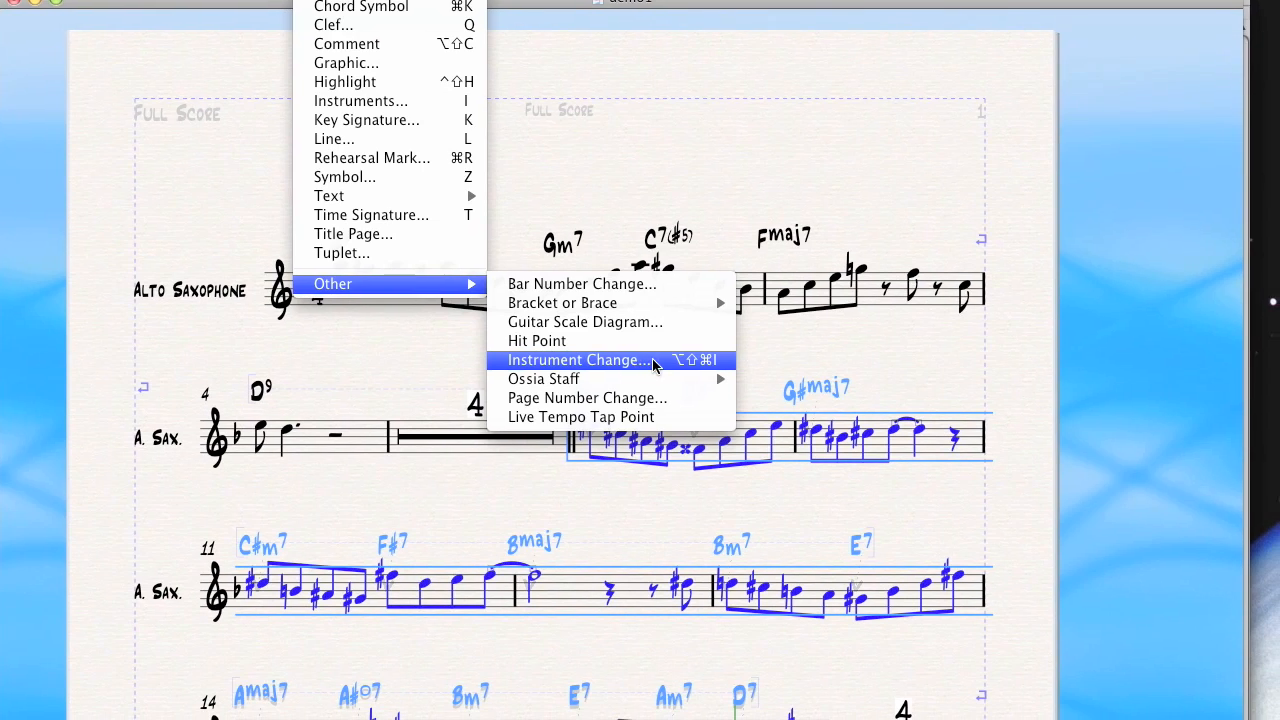
Insert an instrument change to Woodwind > Tenor Saxophone, announced with a 'To Ten. Sax.' cue
left_click(576, 360)
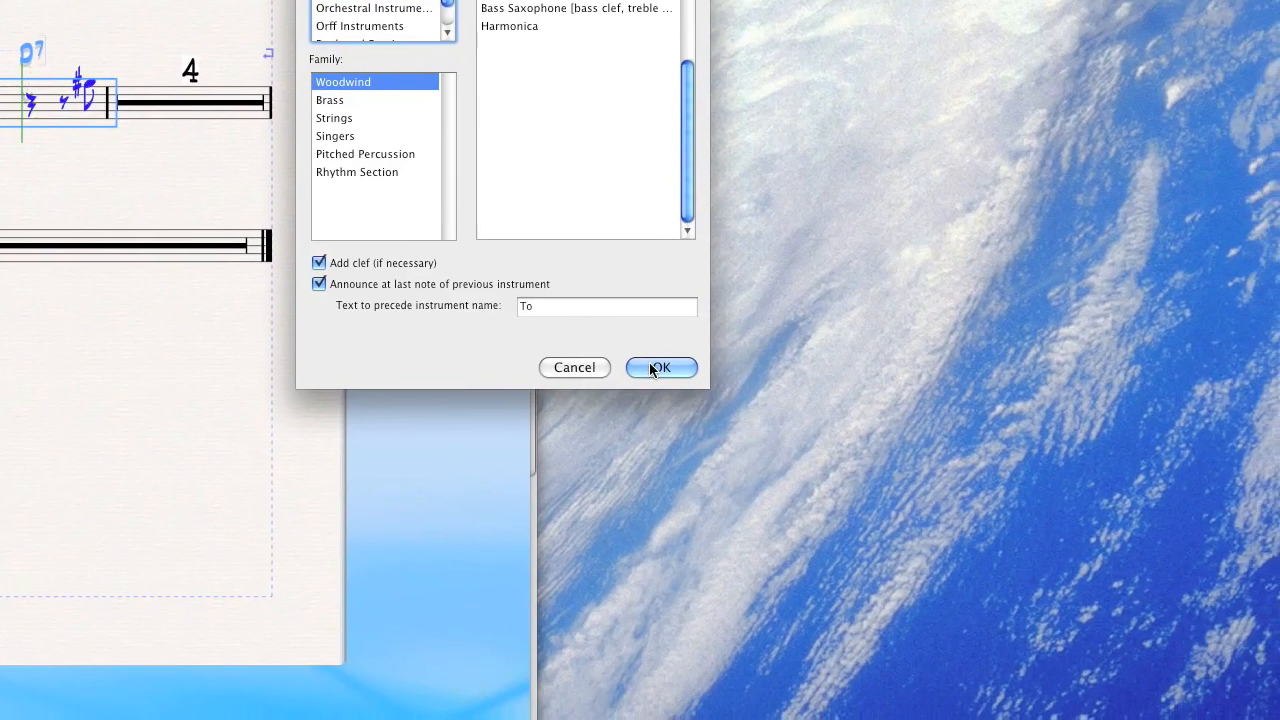
left_click(660, 368)
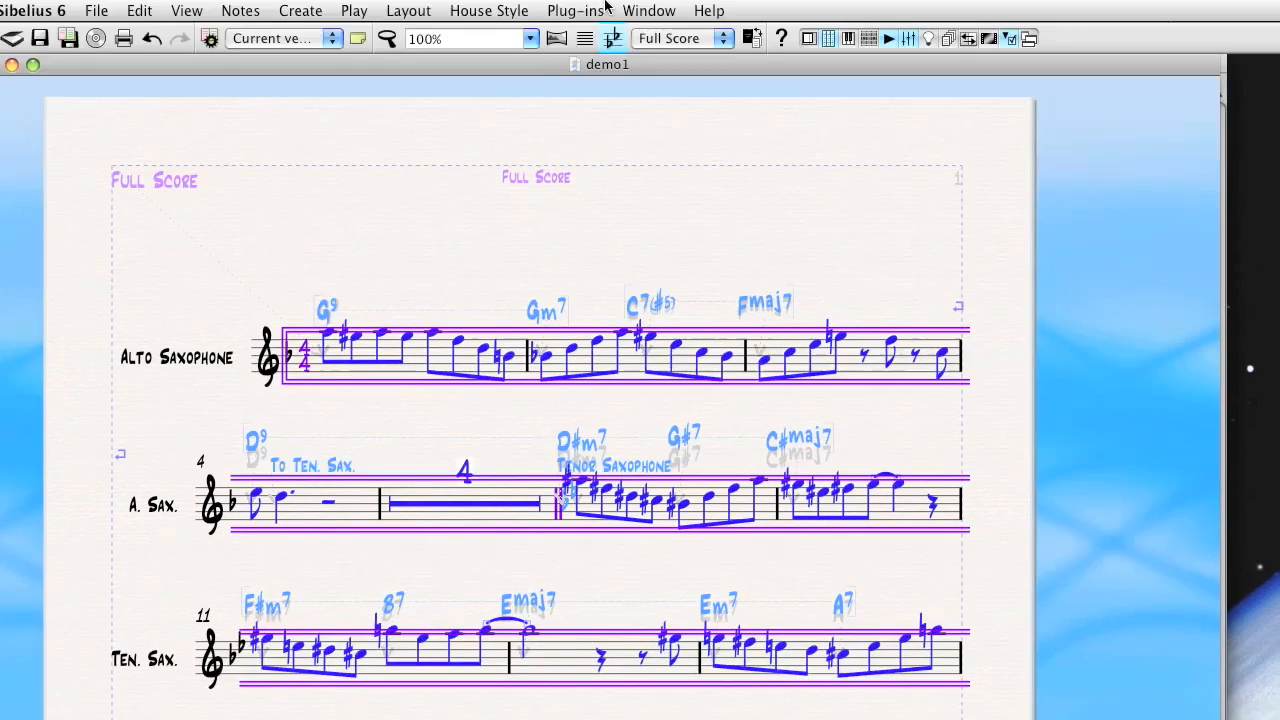
Reset the instrument change text position via Layout so it clears the chord symbols
left_click(646, 12)
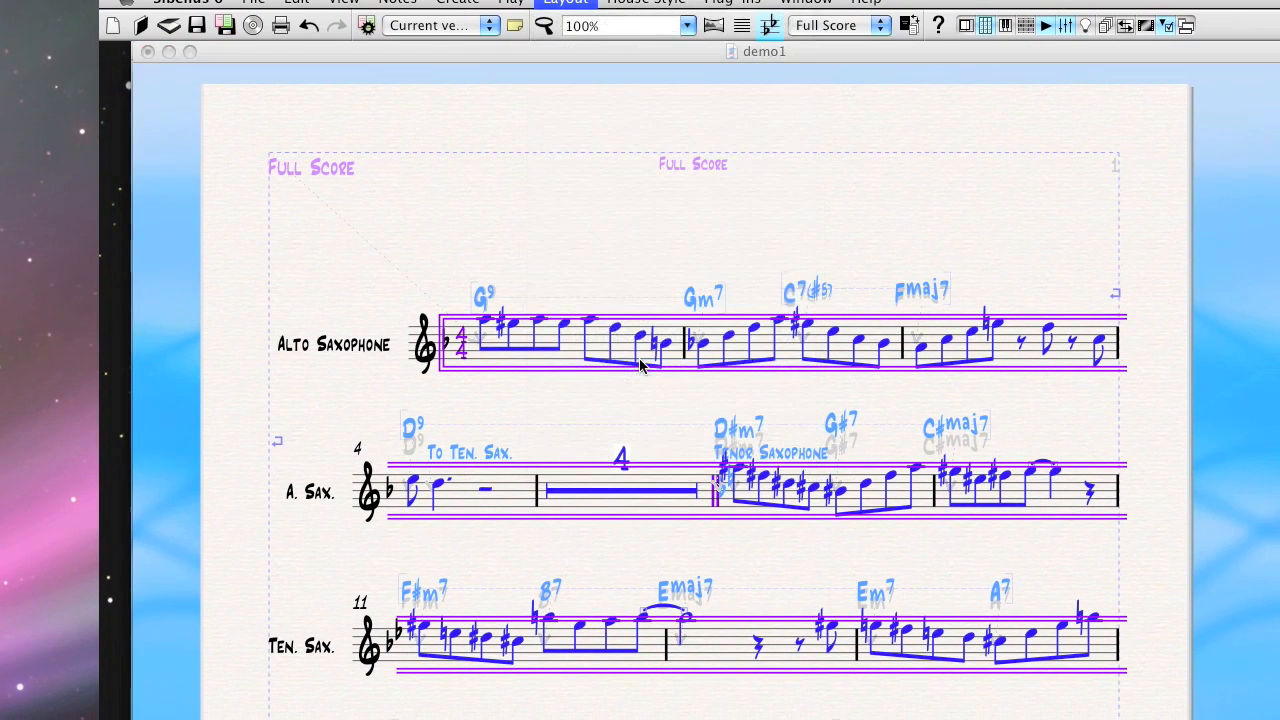
scroll("down", 3)
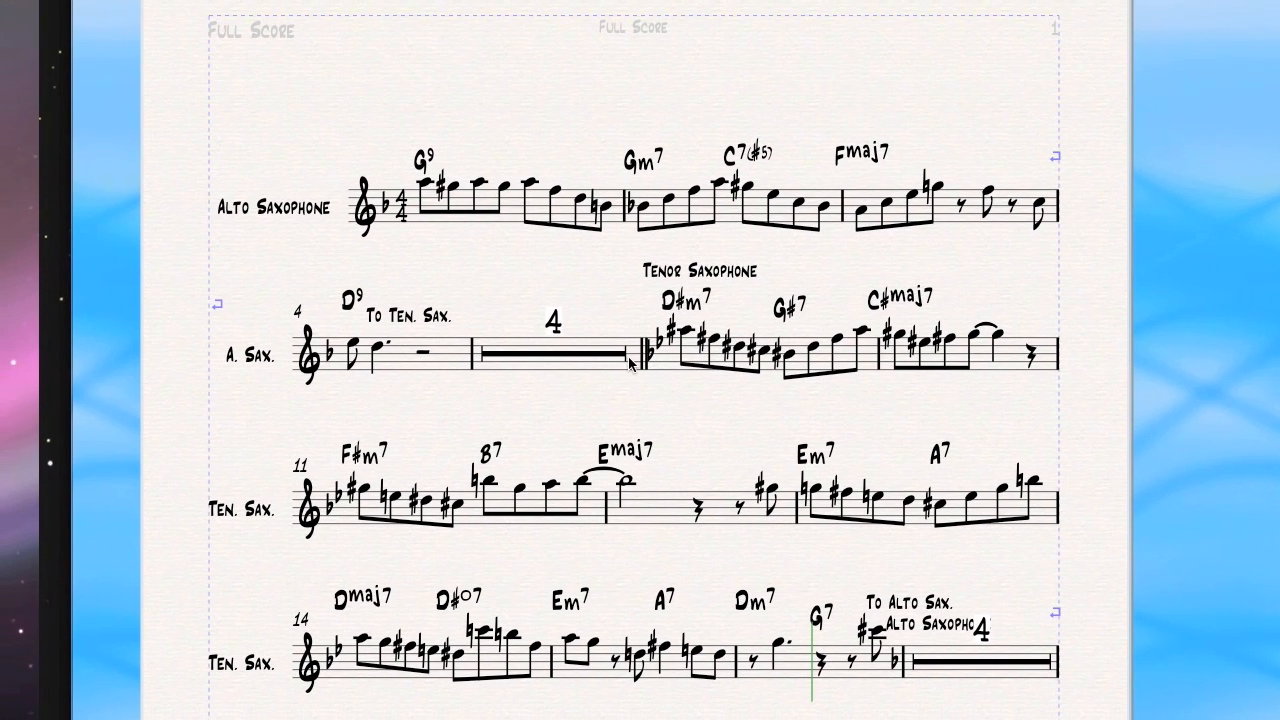
scroll("up", 3)
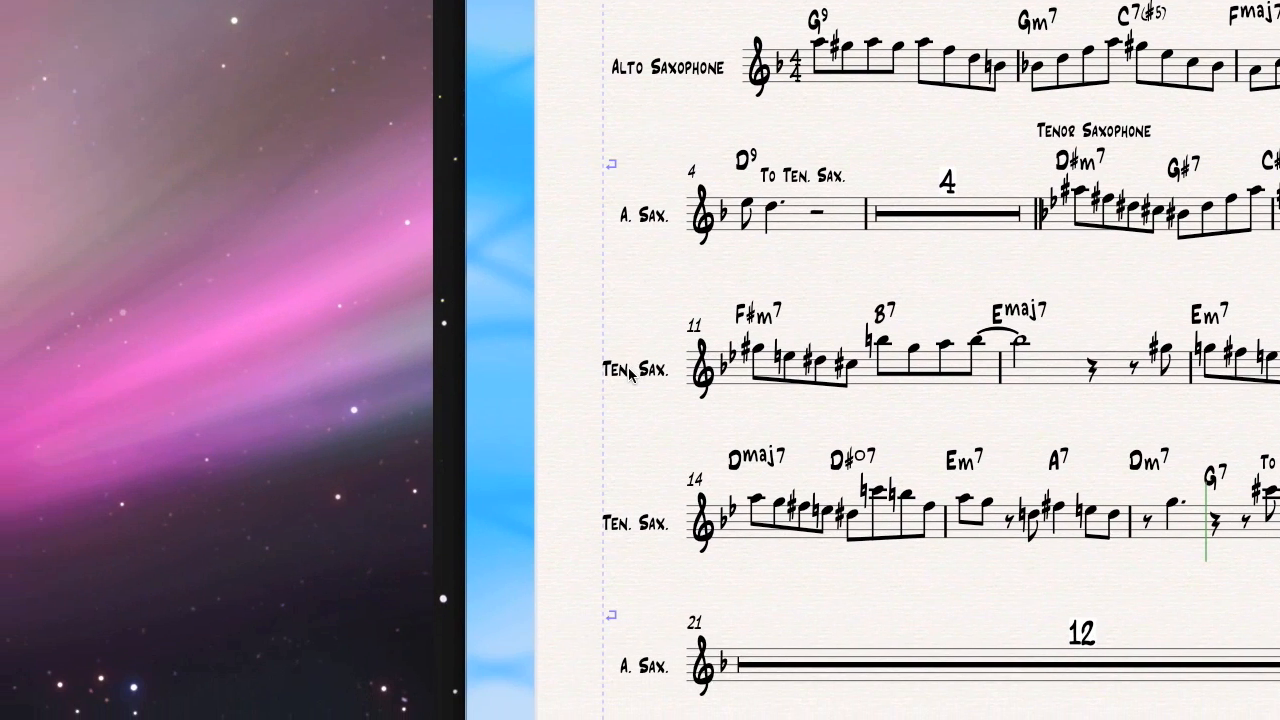
scroll("up", 3)
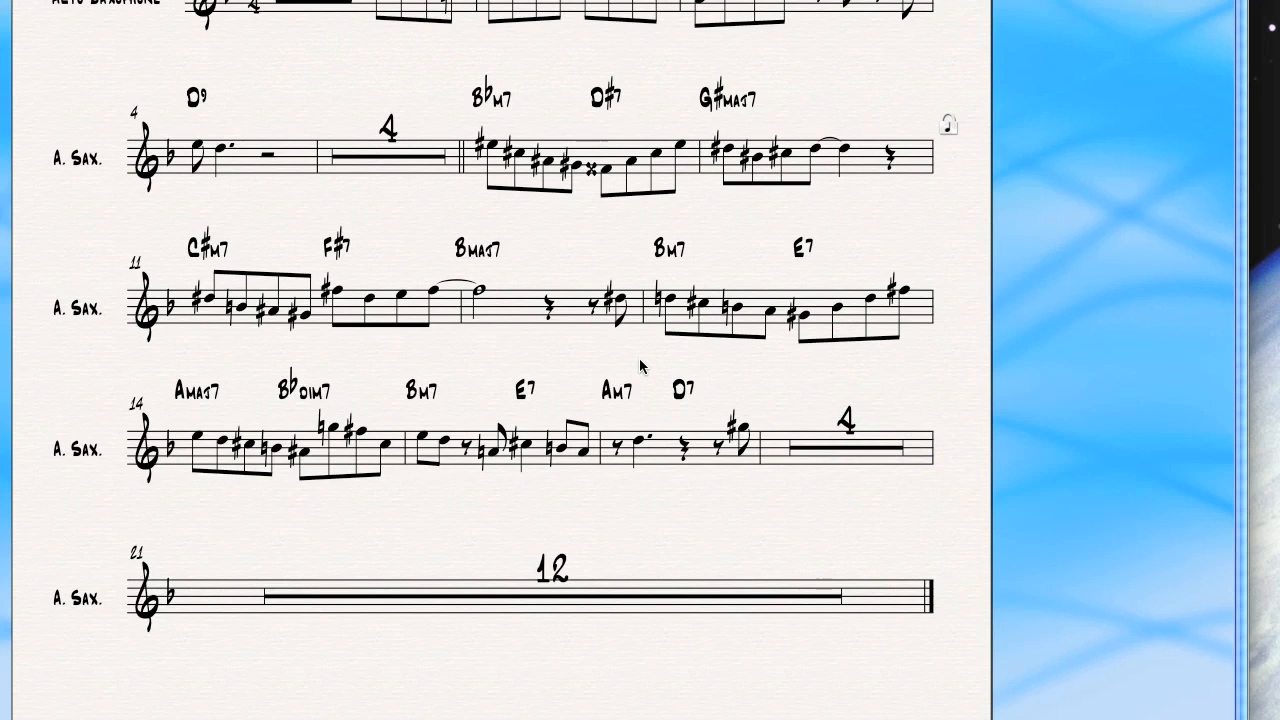
Scroll the Finale score to the B♭m7 bar where the tenor passage begins
scroll("up", 3)
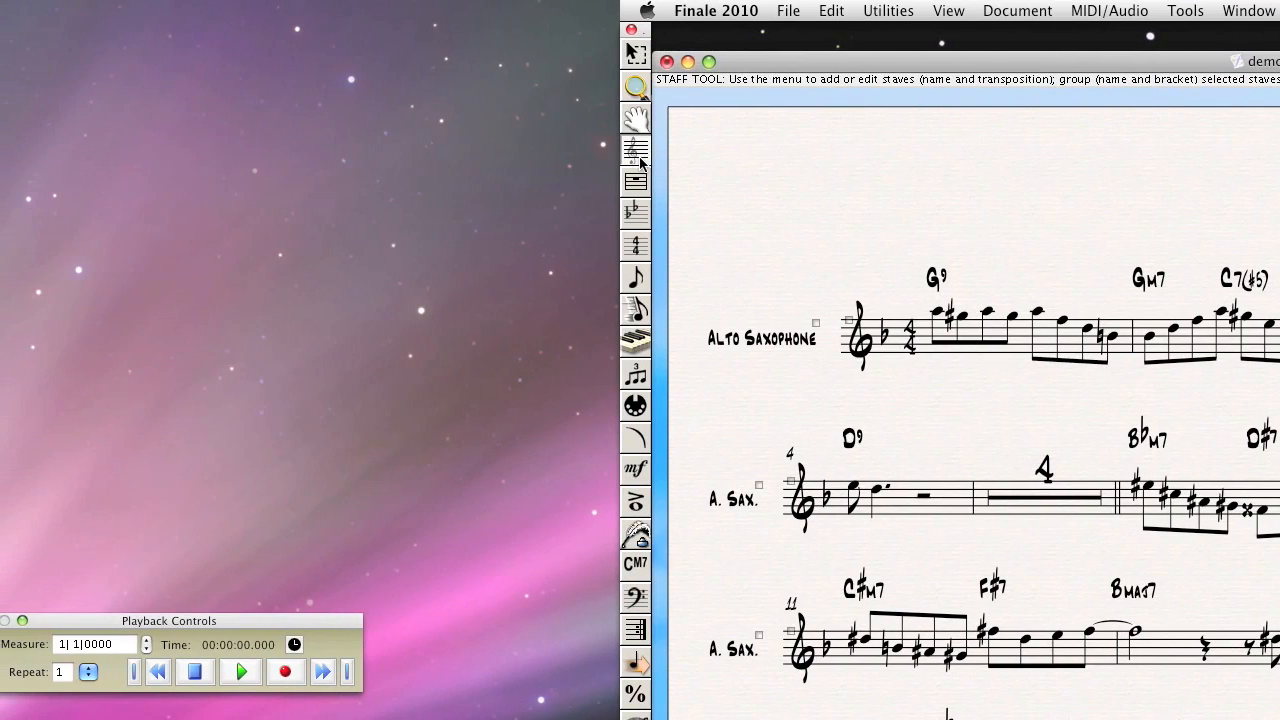
mouse_move(636, 152)
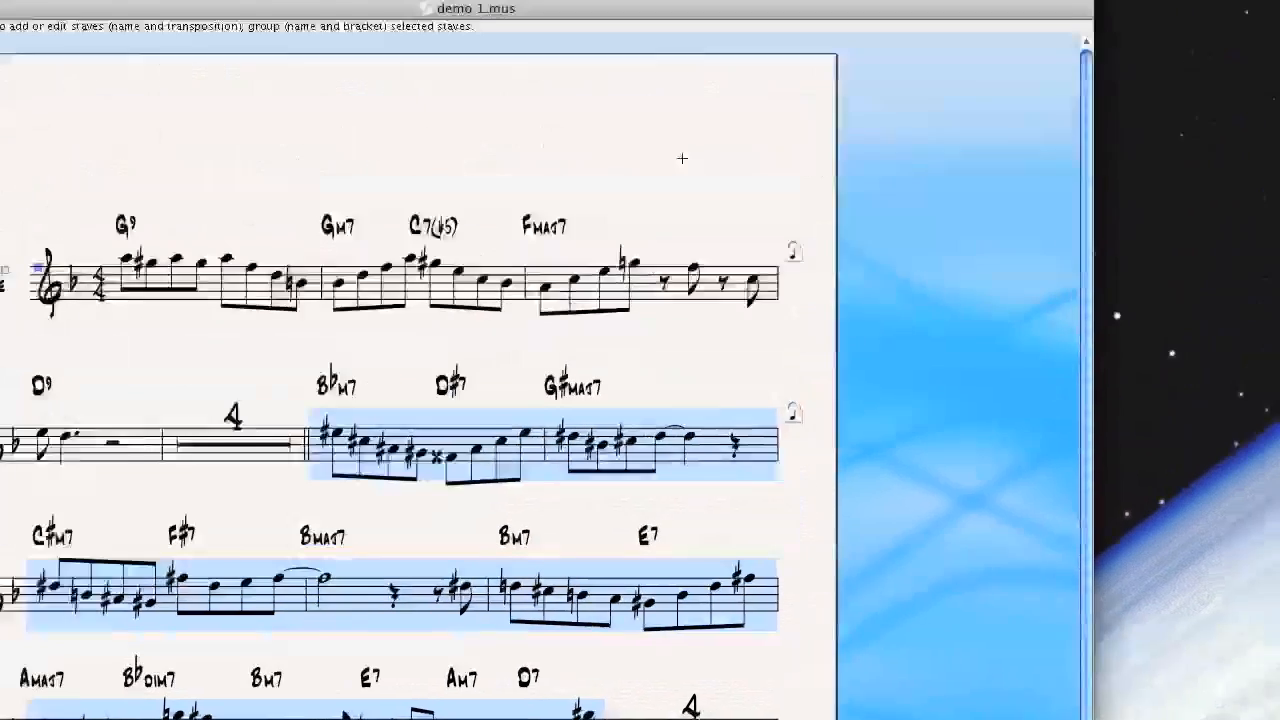
Browse the Staff menu's staff styles toward Apply Staff Style To > Score and Parts
left_click(644, 10)
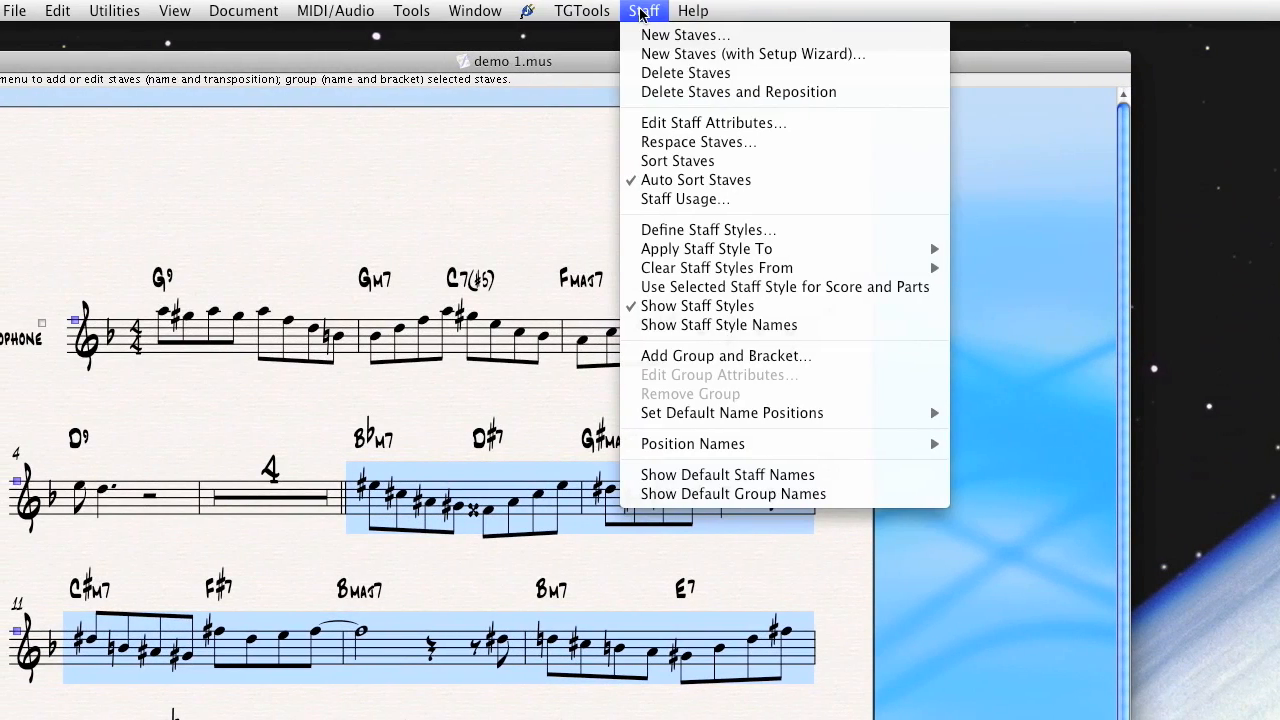
mouse_move(700, 248)
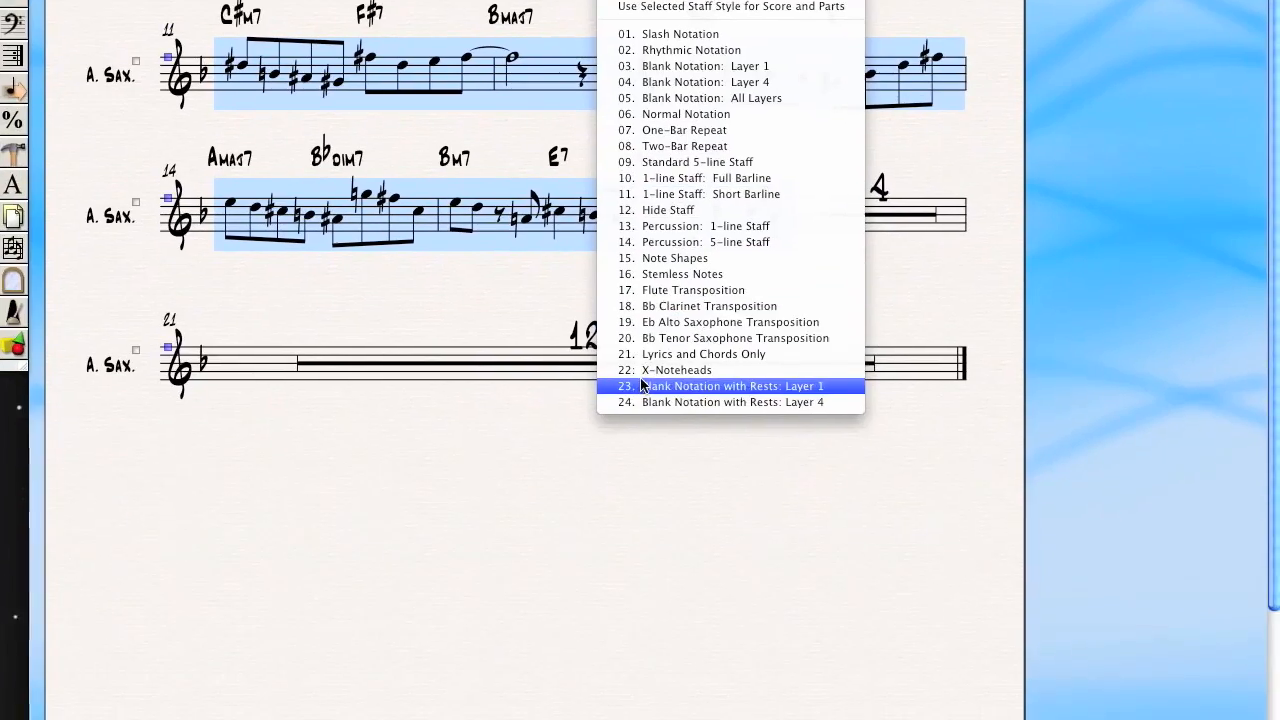
left_click(720, 386)
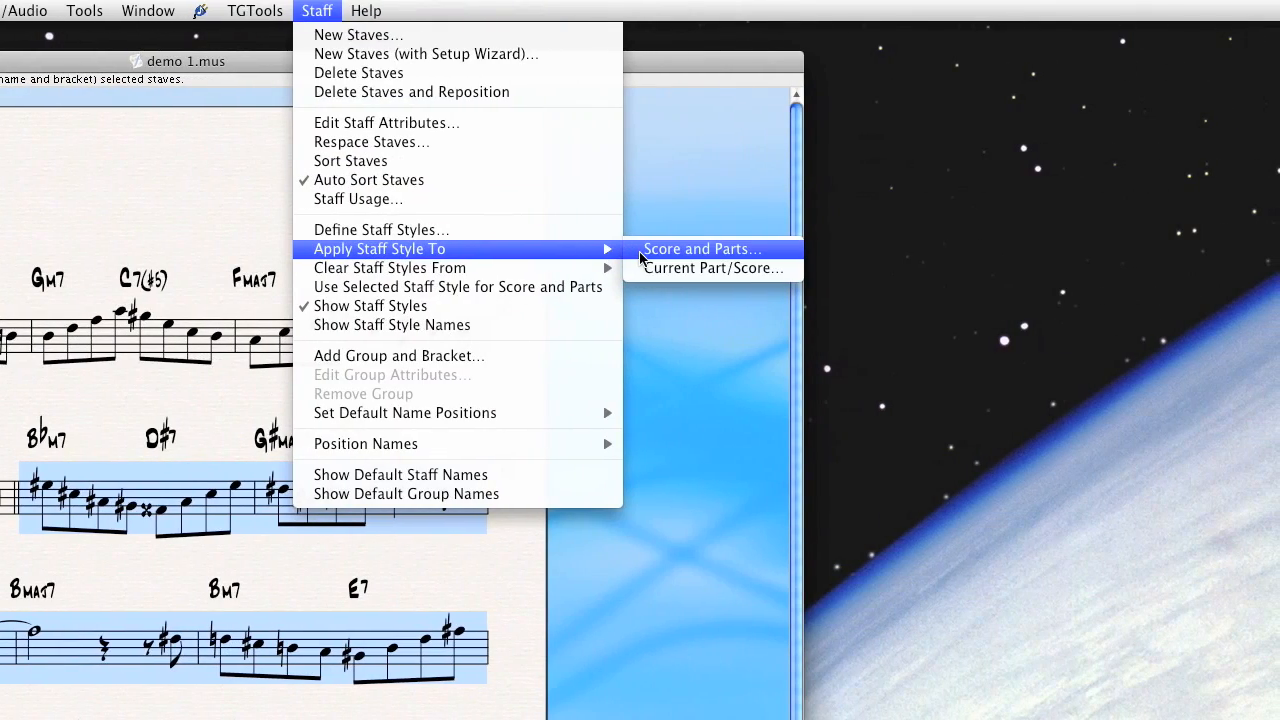
Apply staff style 20. Bb Tenor Saxophone Transposition to the selection in score and parts
left_click(700, 248)
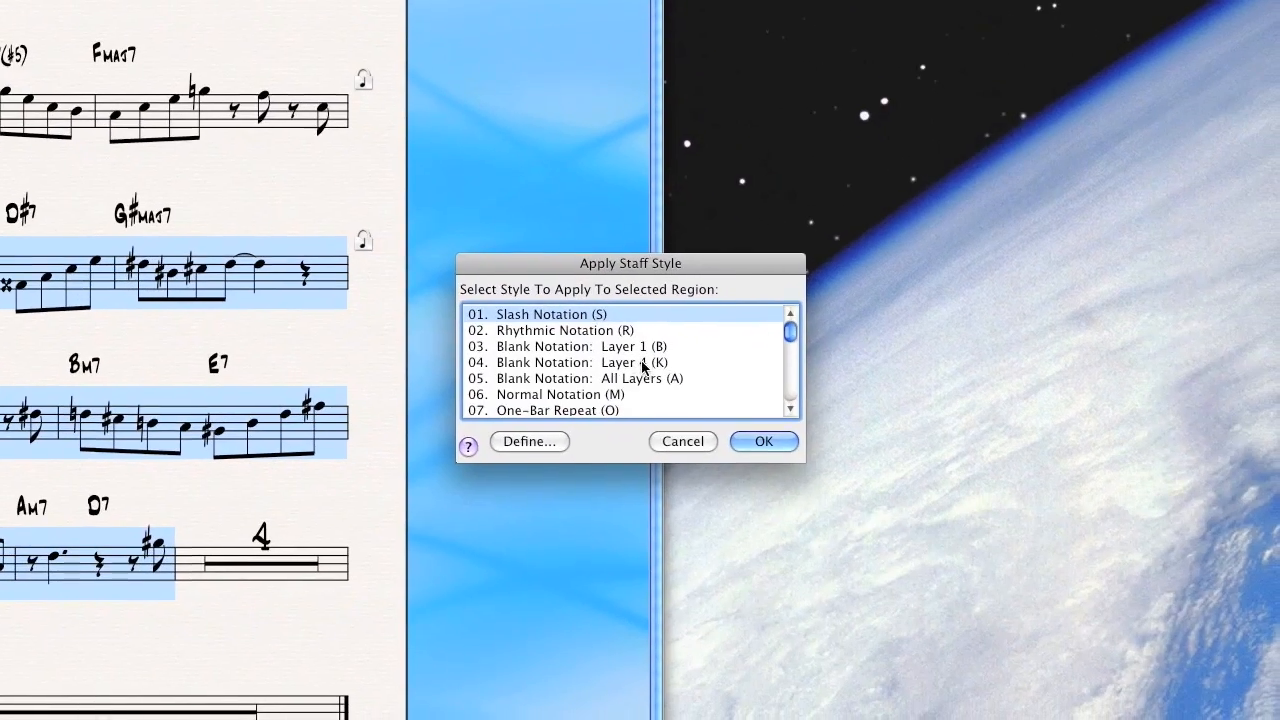
scroll("down", 3)
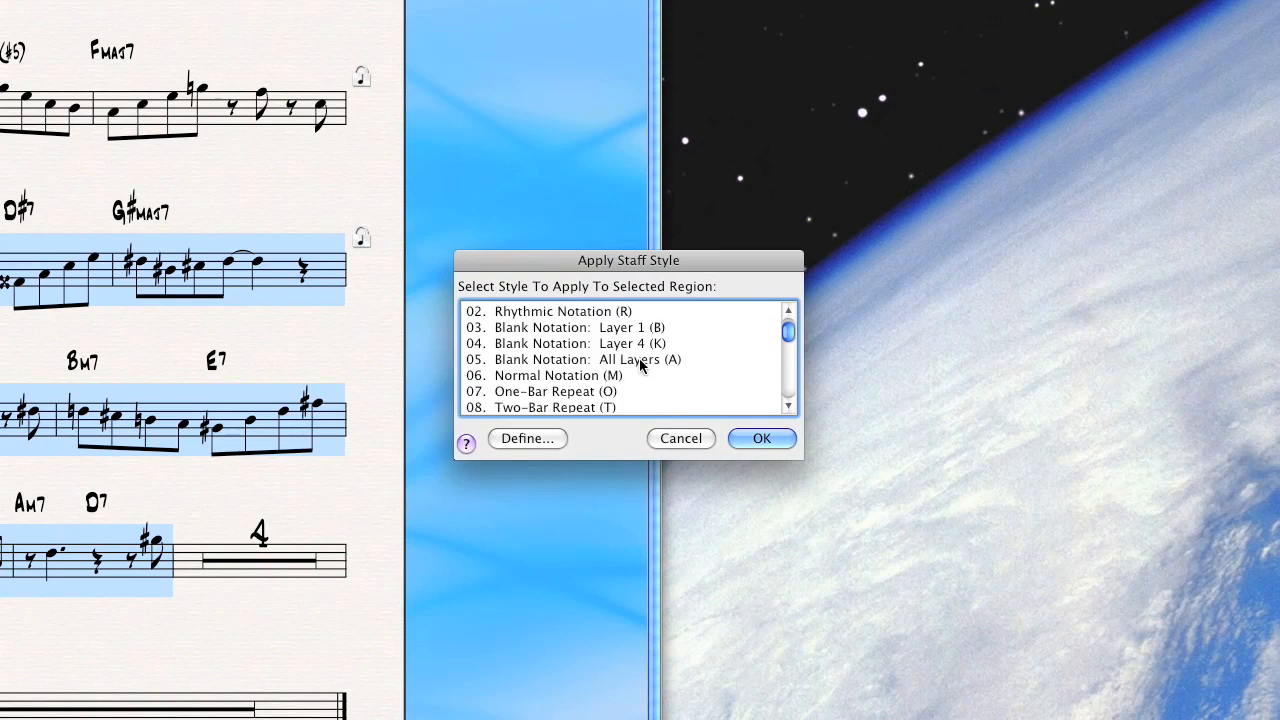
scroll("down", 3)
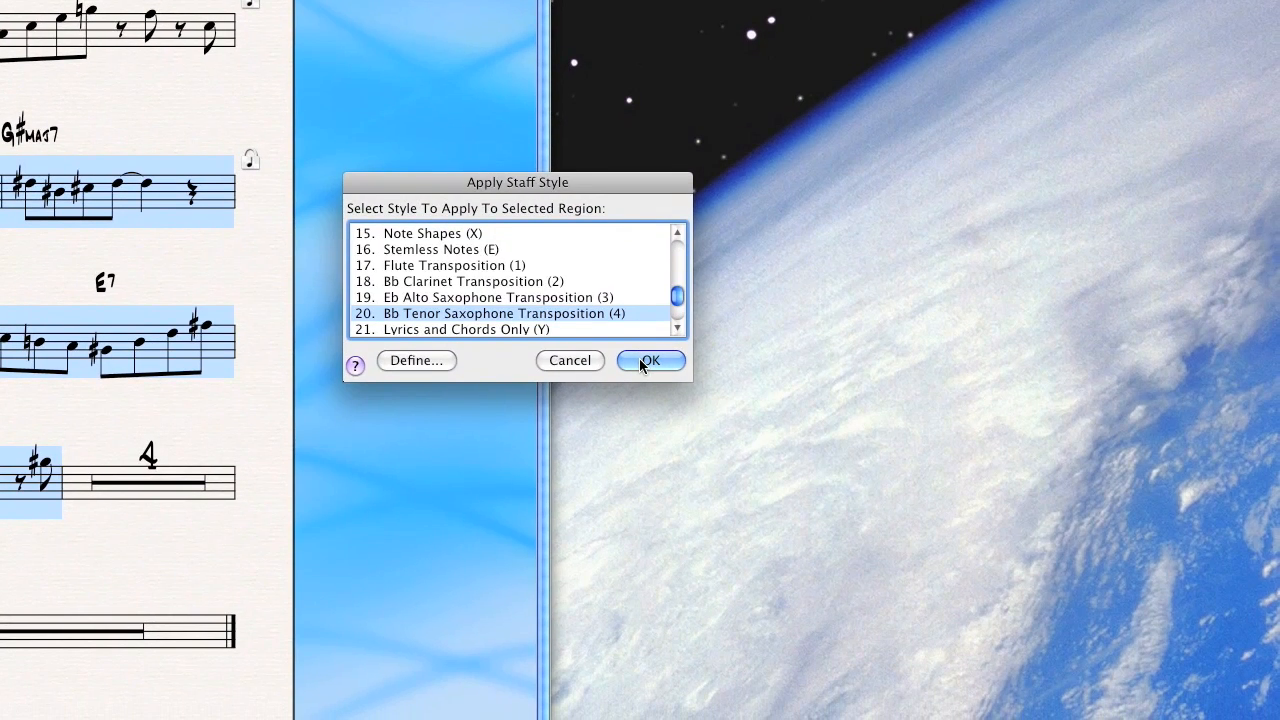
left_click(648, 360)
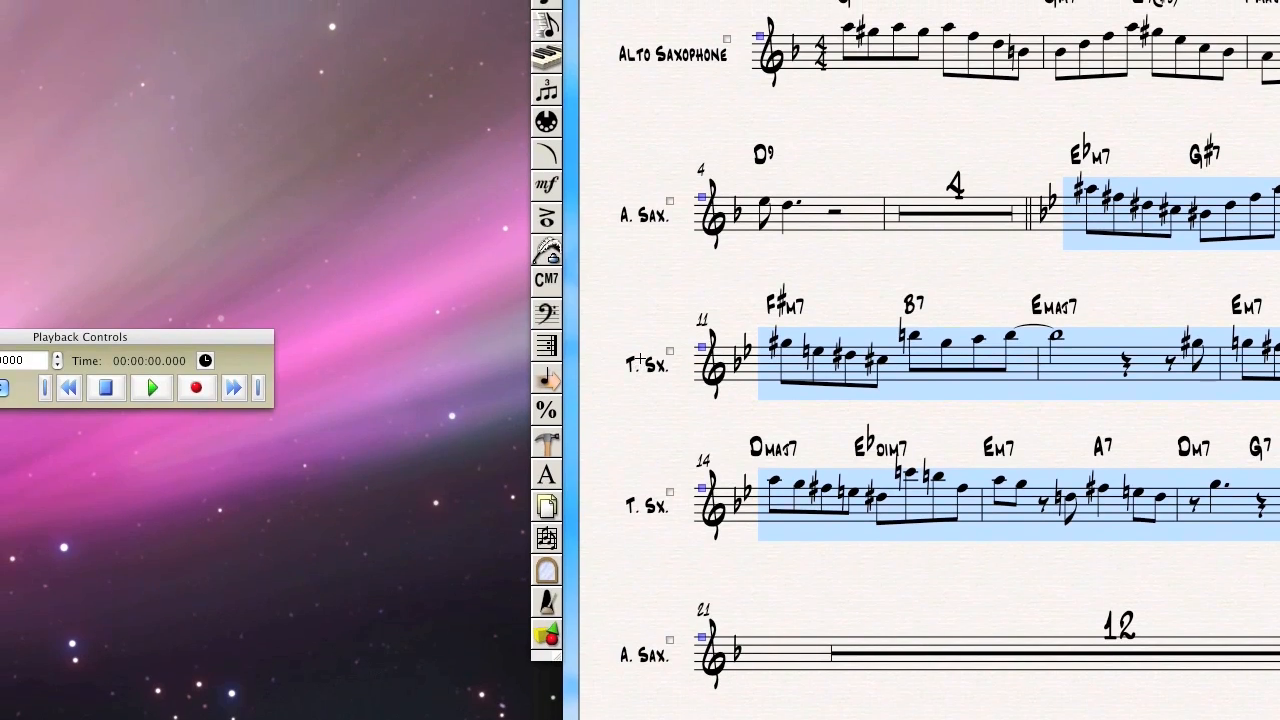
Scroll up to check the transposed T. Sx. staves before adding expressions
scroll("up", 3)
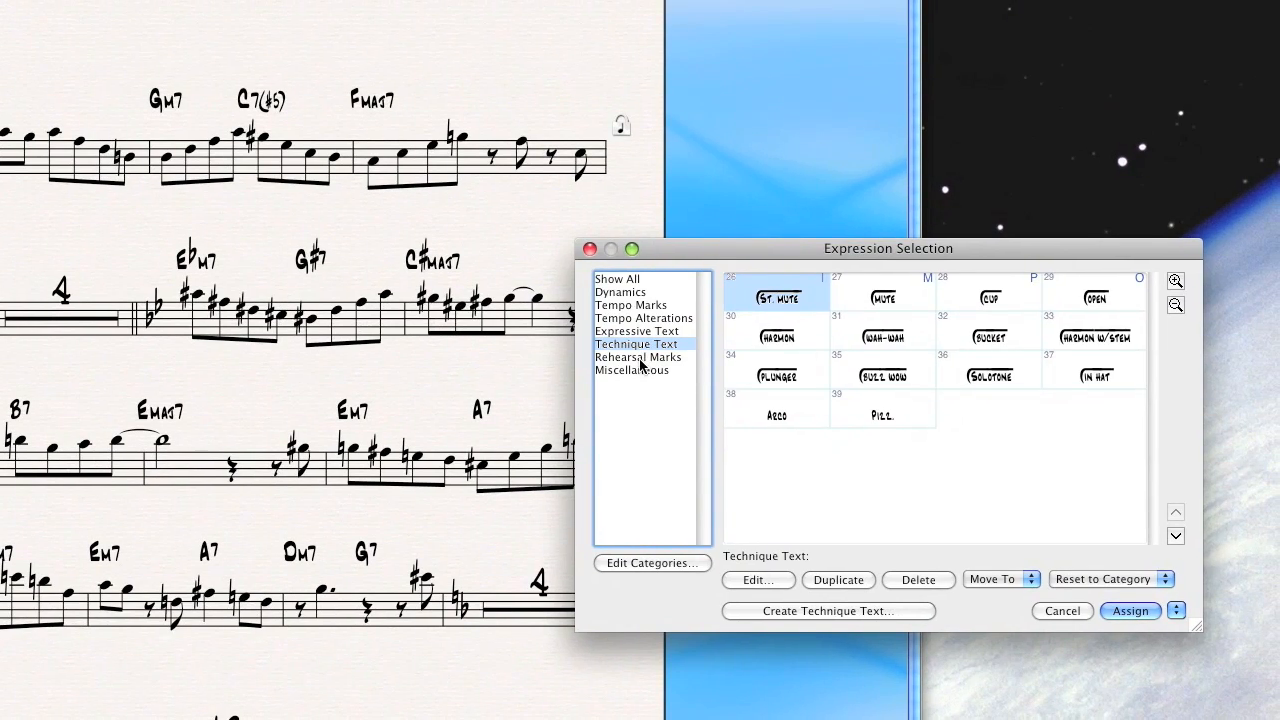
Create a technique text expression reading 'To Ten. Sax'
left_click(828, 612)
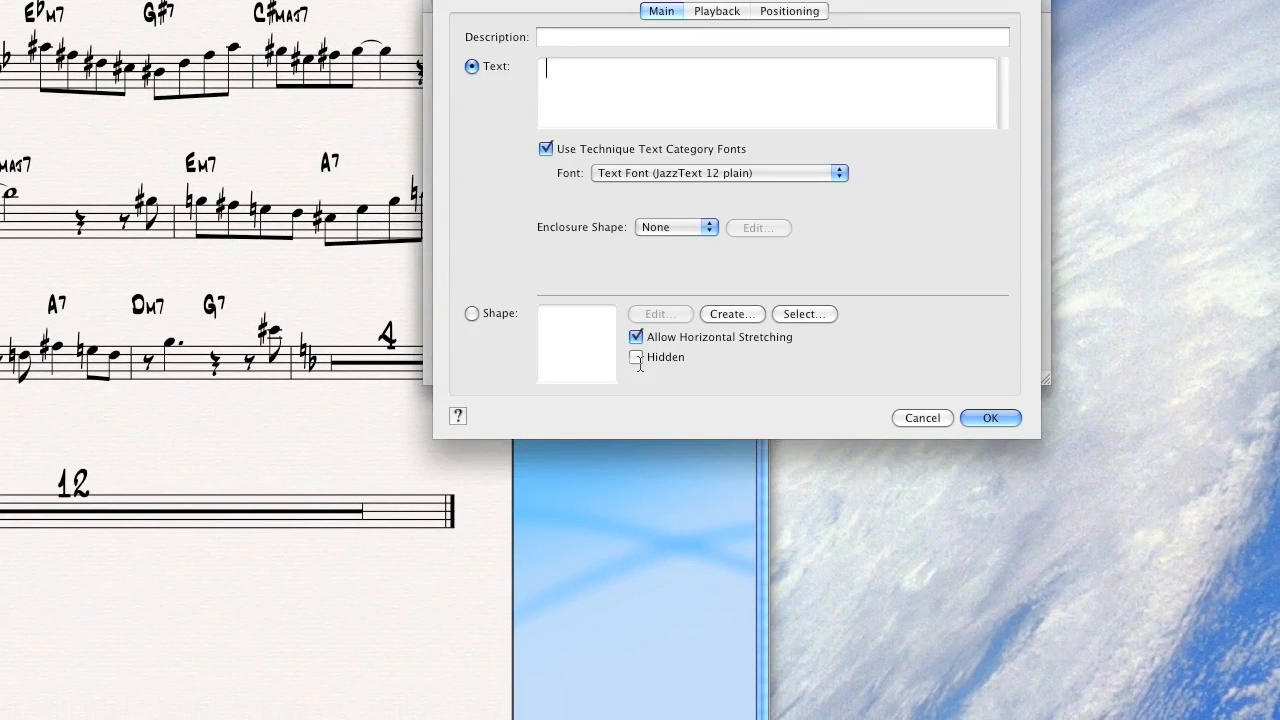
type("To T")
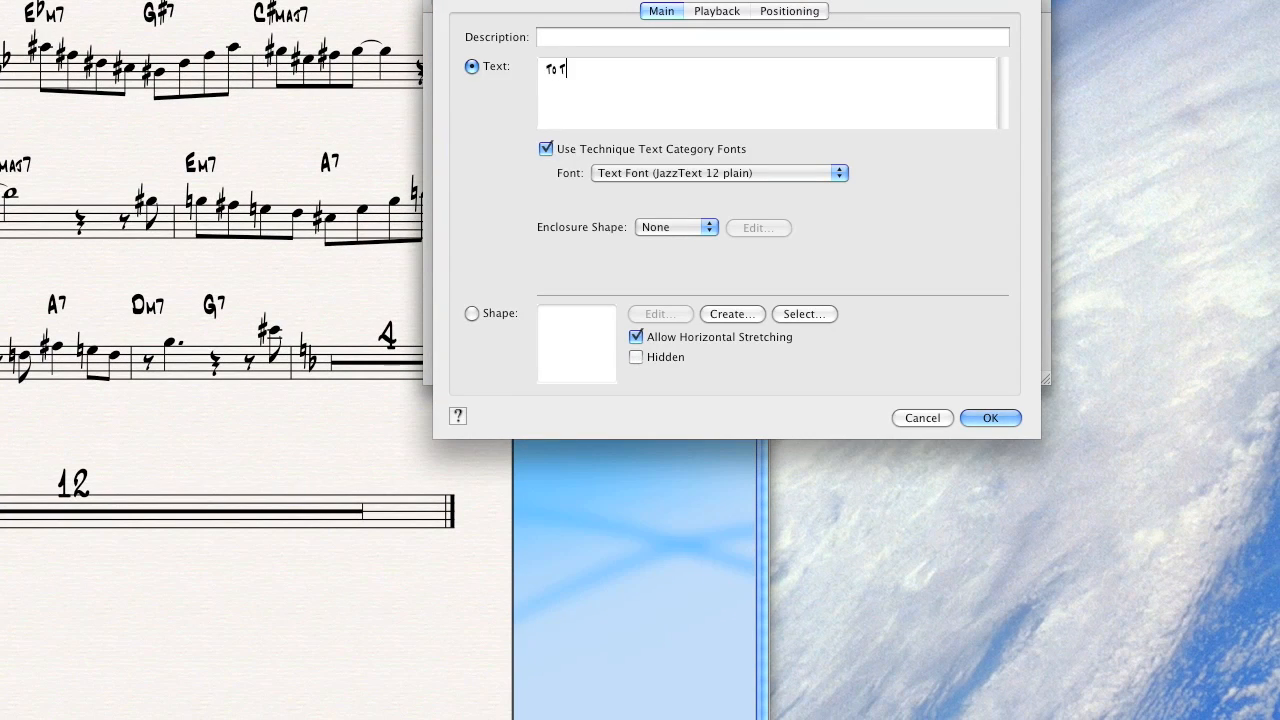
type("en. Sax")
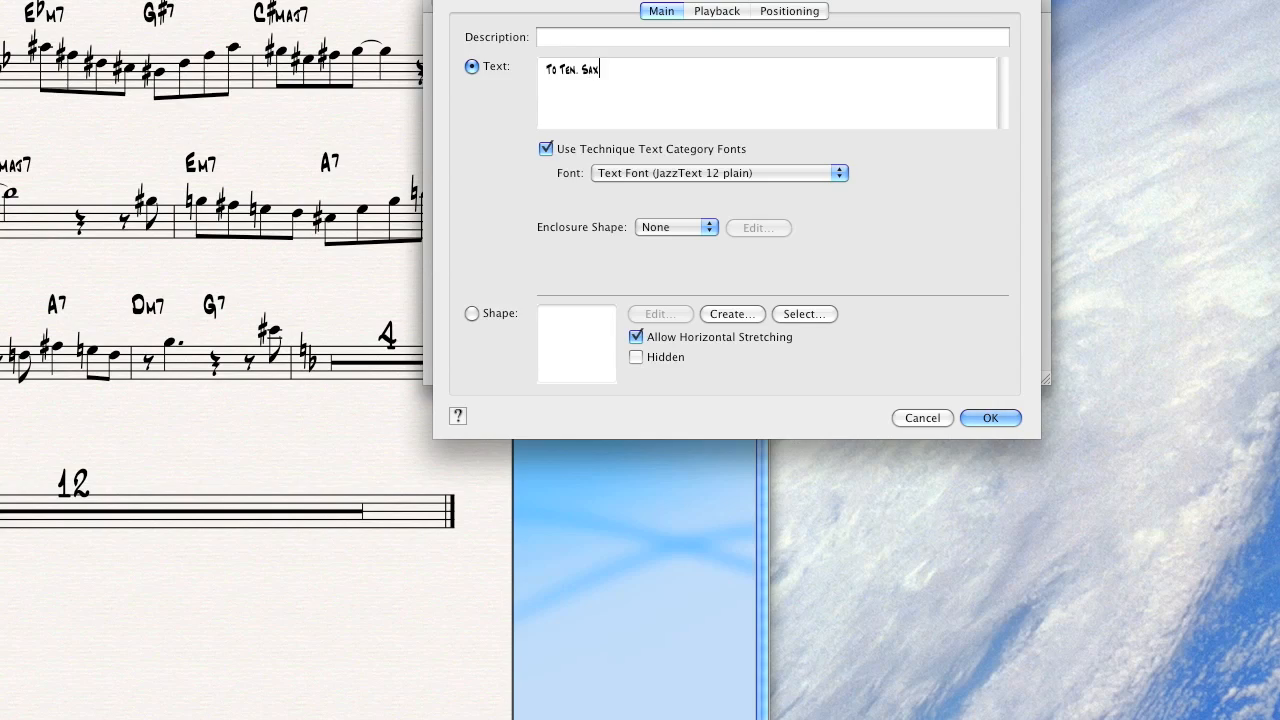
left_click(988, 418)
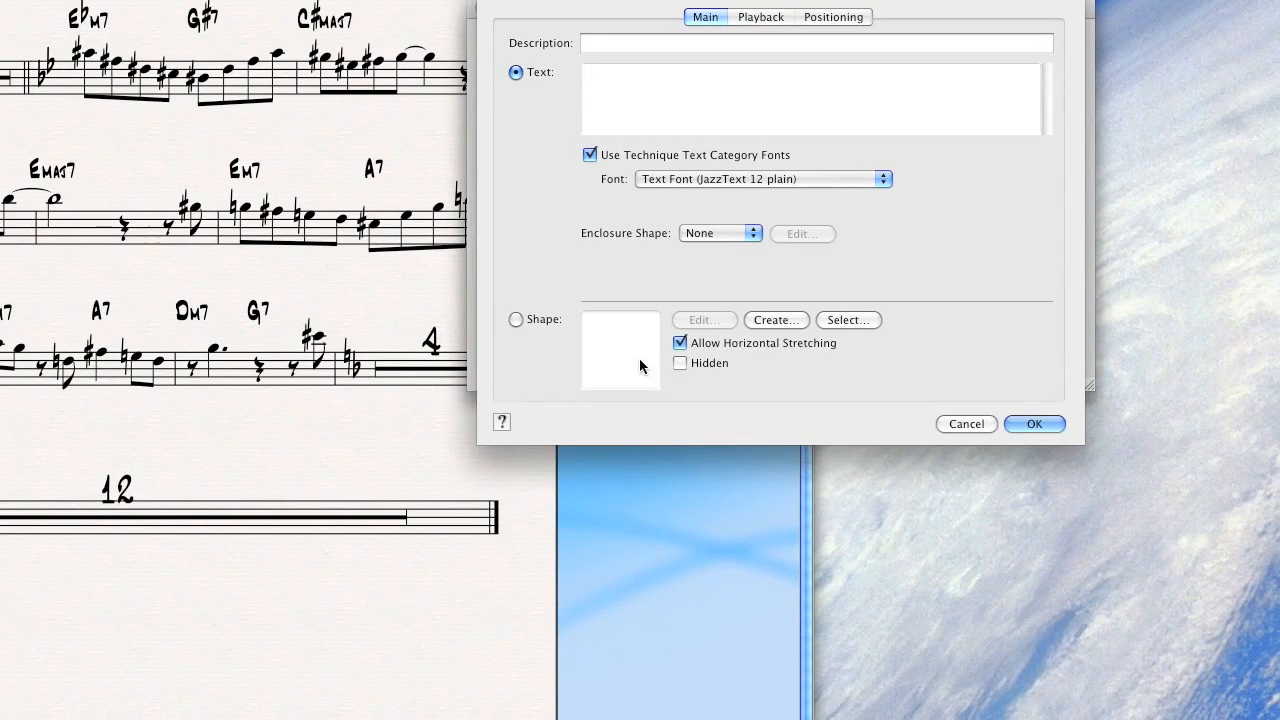
Create a second technique text expression reading 'Ten. Sax.'
type("Ten. Sa")
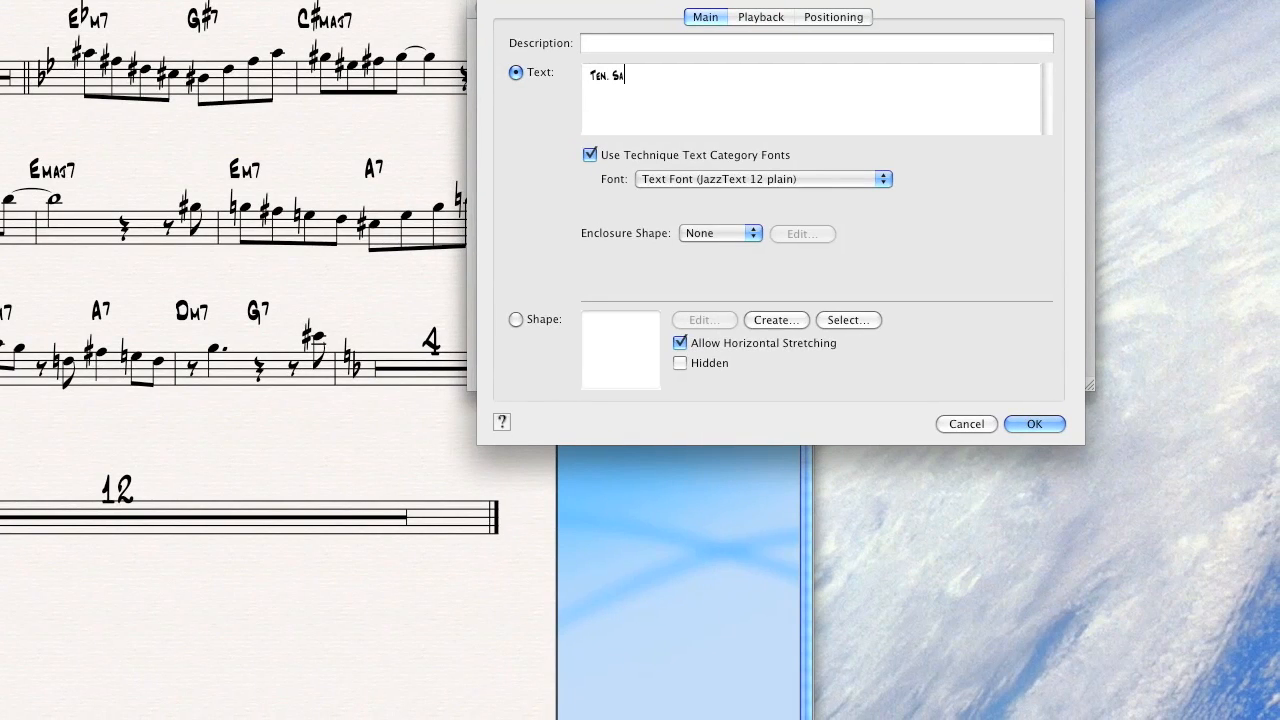
type("x.")
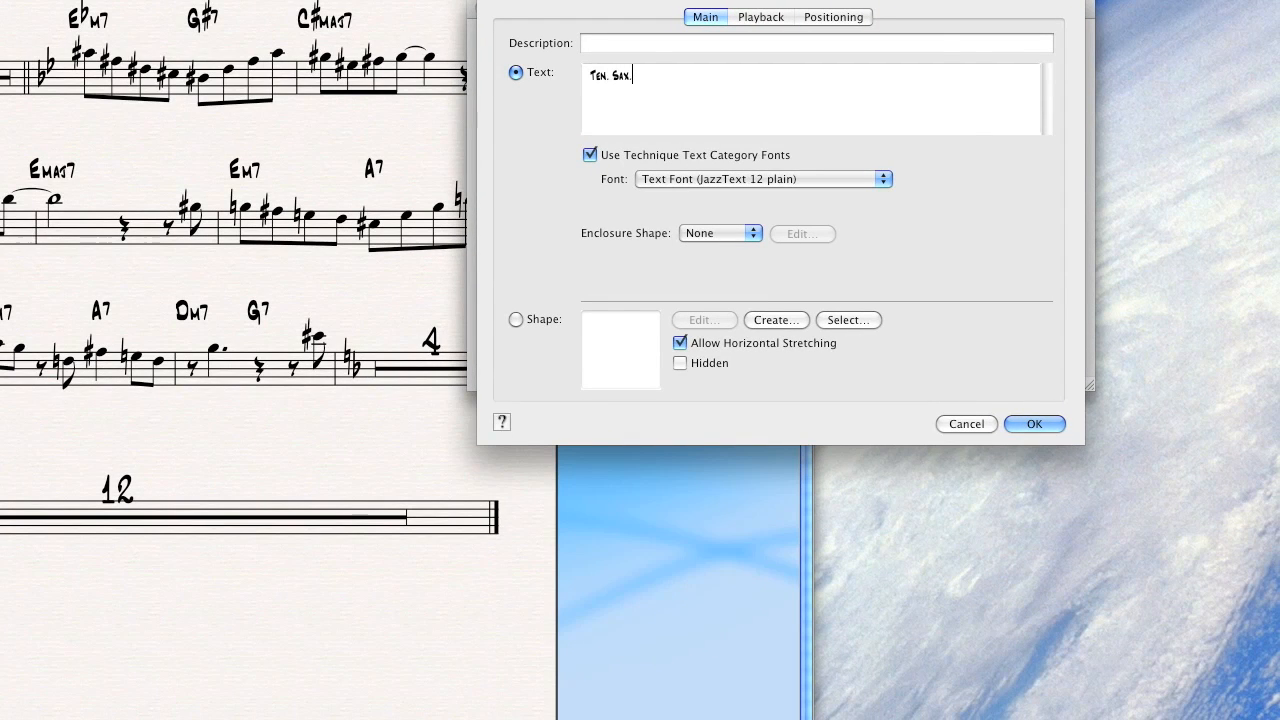
left_click(1034, 424)
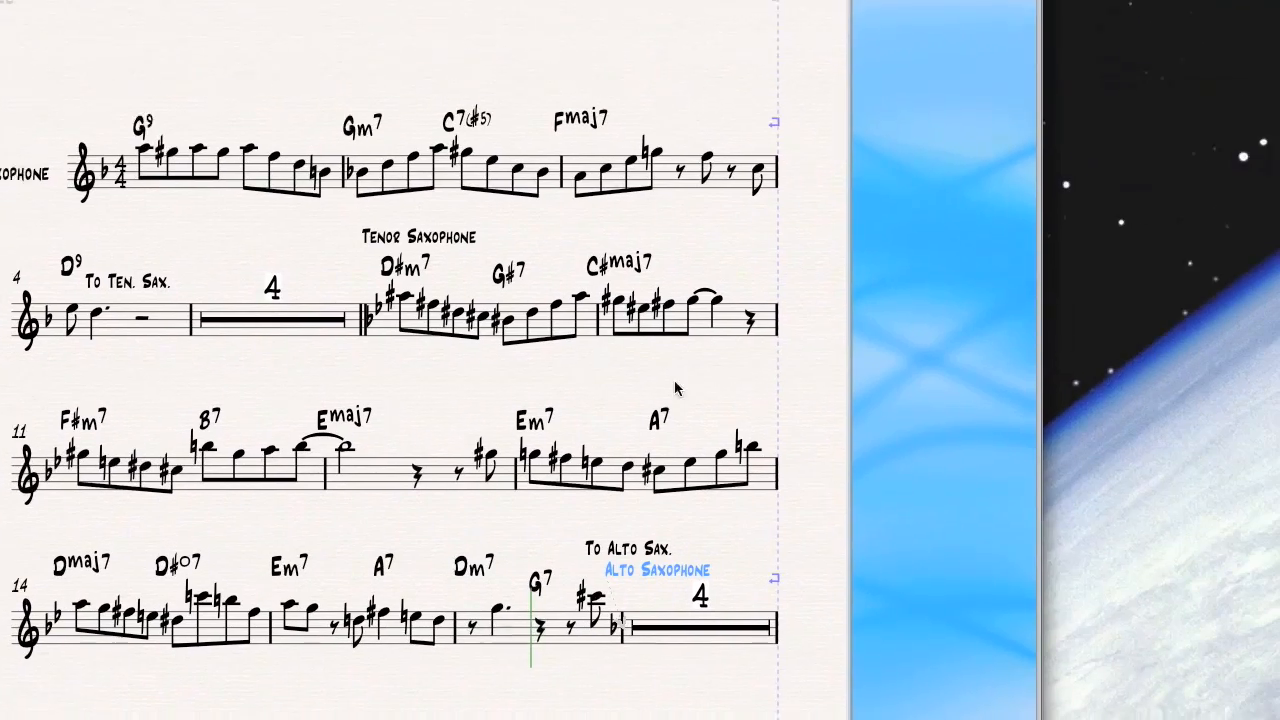
Scroll down to compare the placed tenor markings with the Sibelius score
scroll("down", 3)
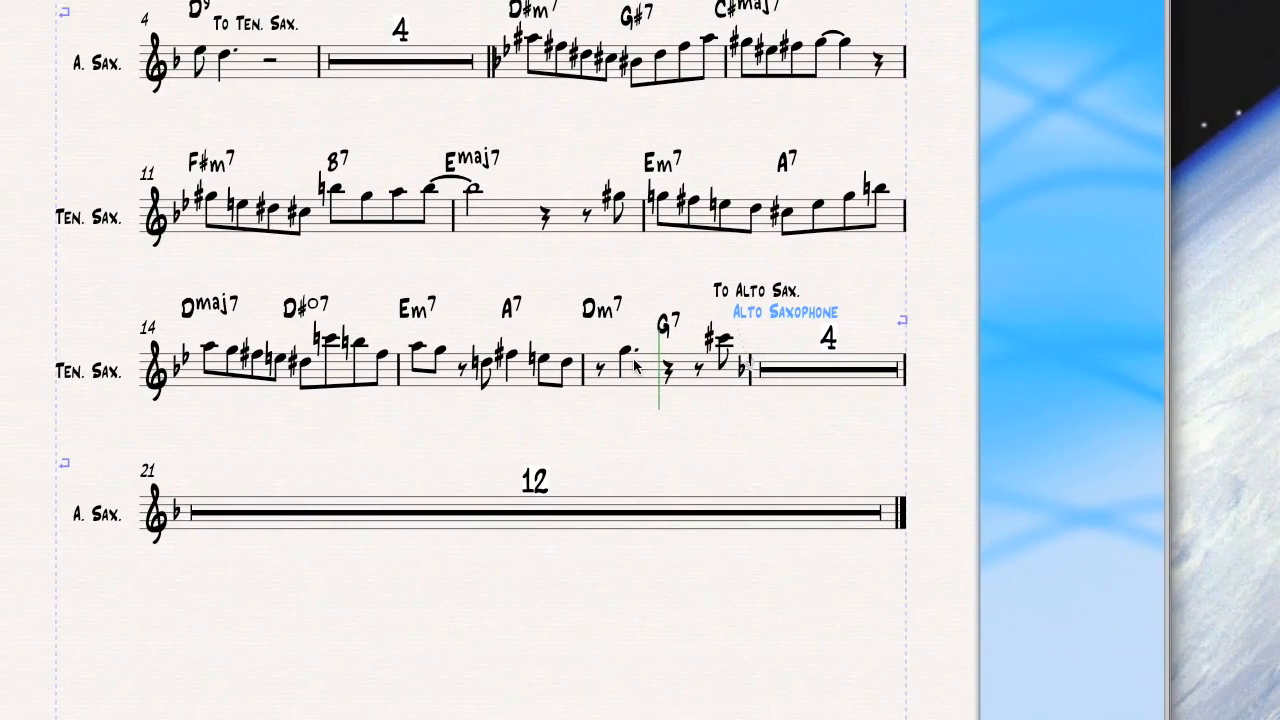
scroll("down", 3)
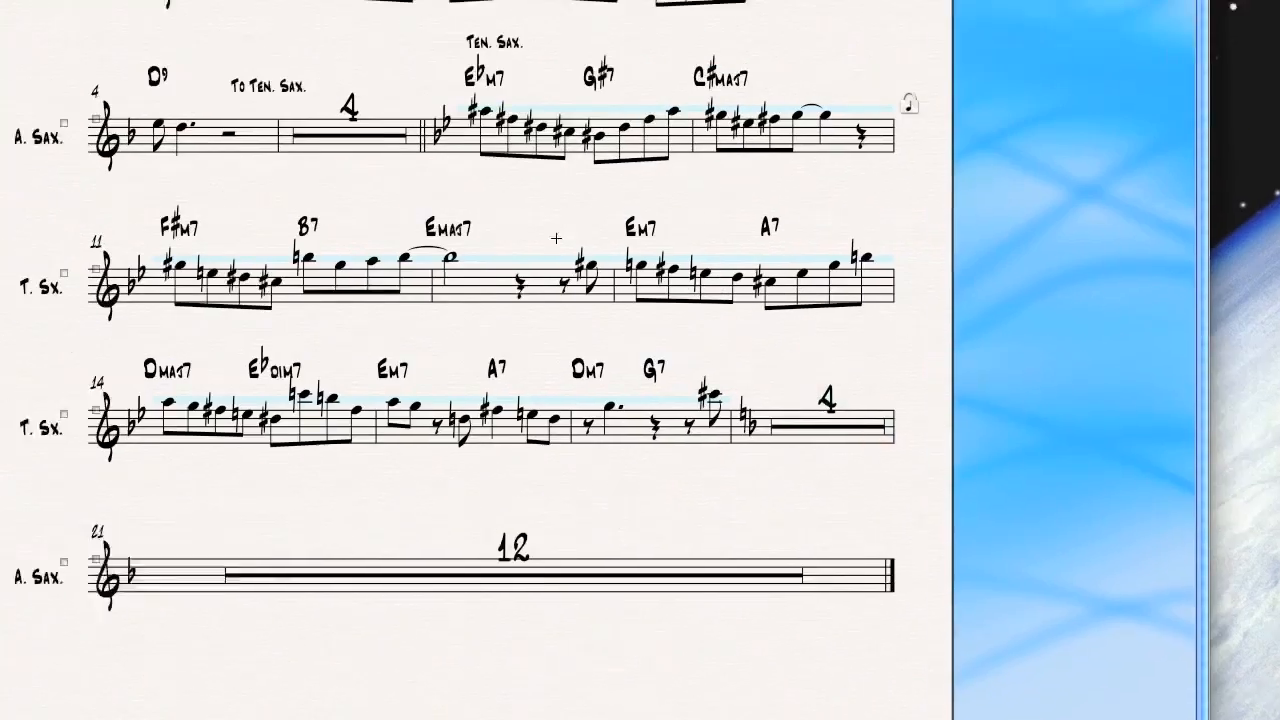